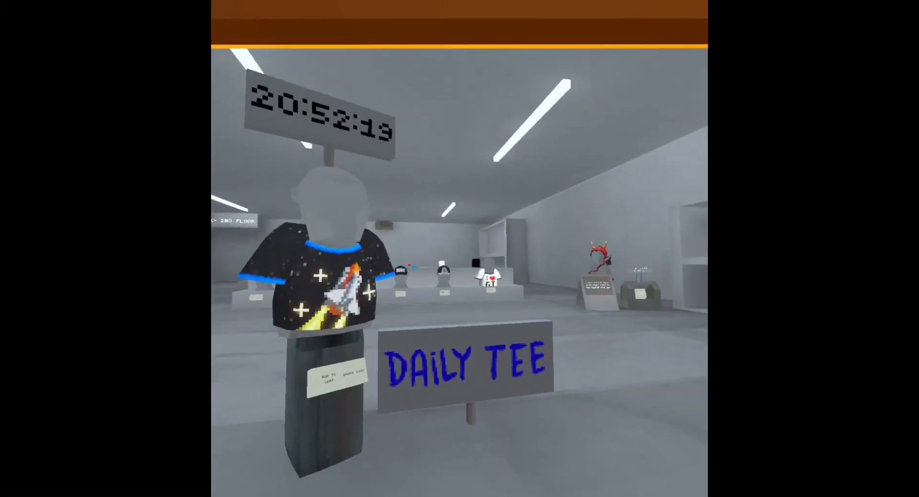
pyautogui.moveTo(459, 263)
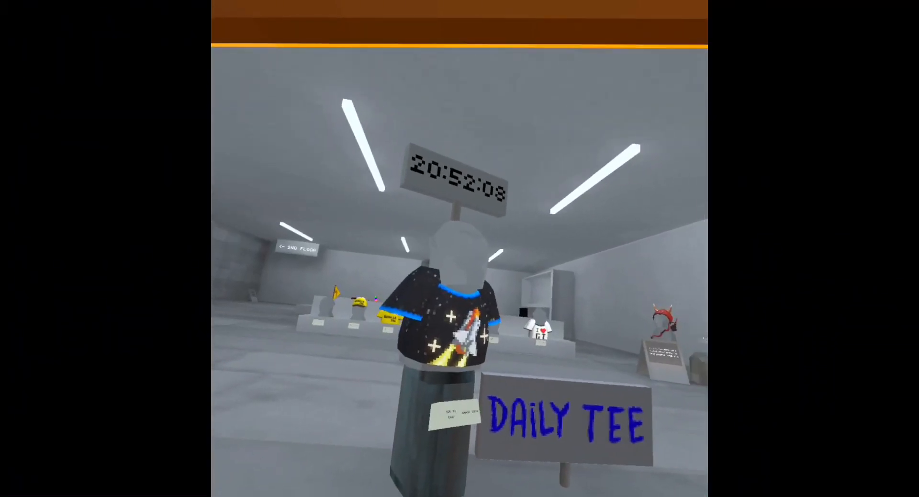
pyautogui.moveTo(459, 248)
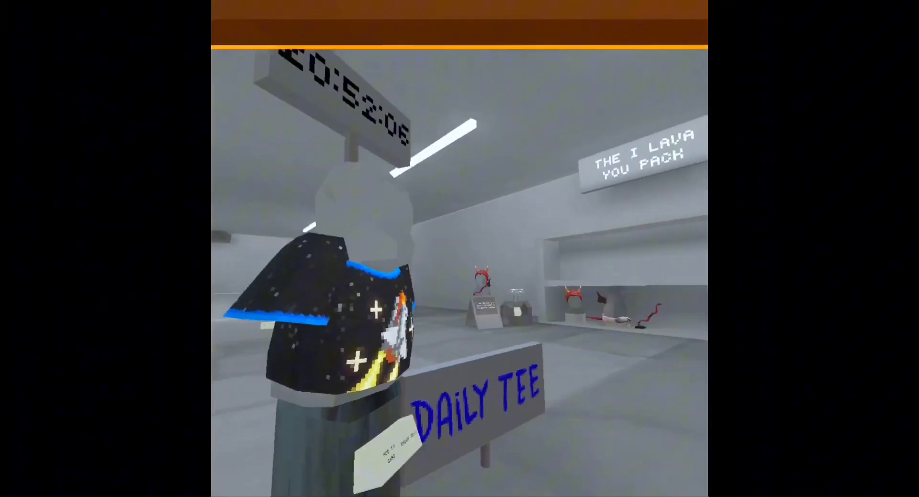
pyautogui.moveTo(460, 248)
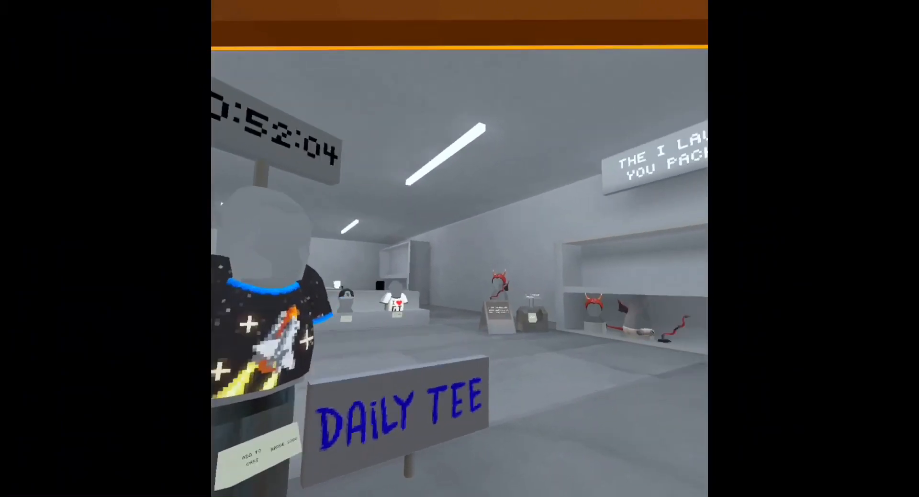
pyautogui.moveTo(459, 248)
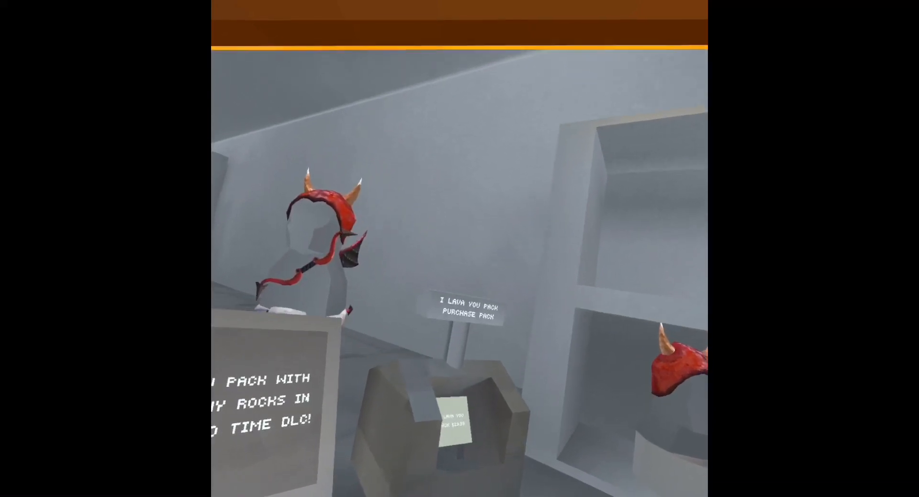
pyautogui.moveTo(460, 249)
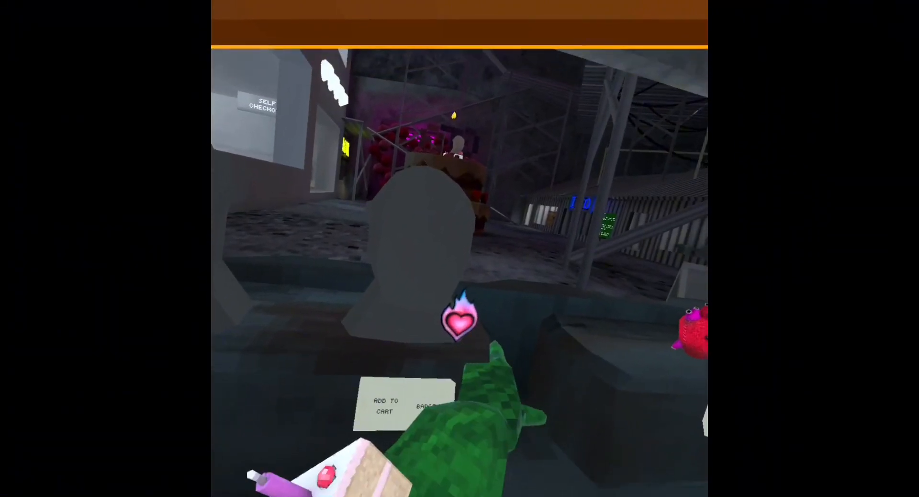
pyautogui.moveTo(459, 248)
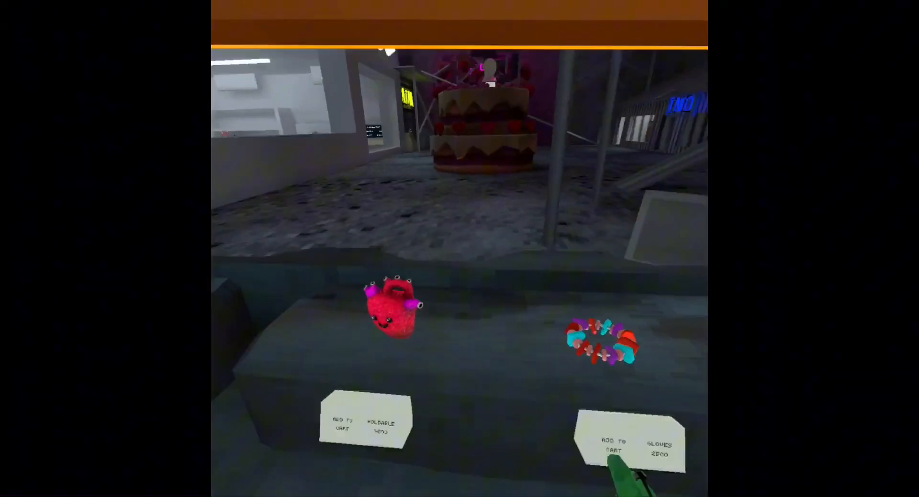
pyautogui.moveTo(460, 248)
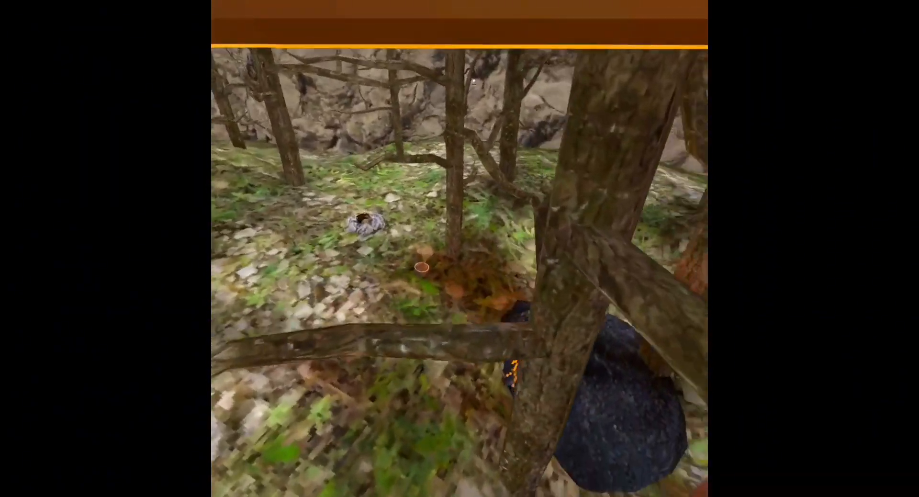
pyautogui.moveTo(460, 249)
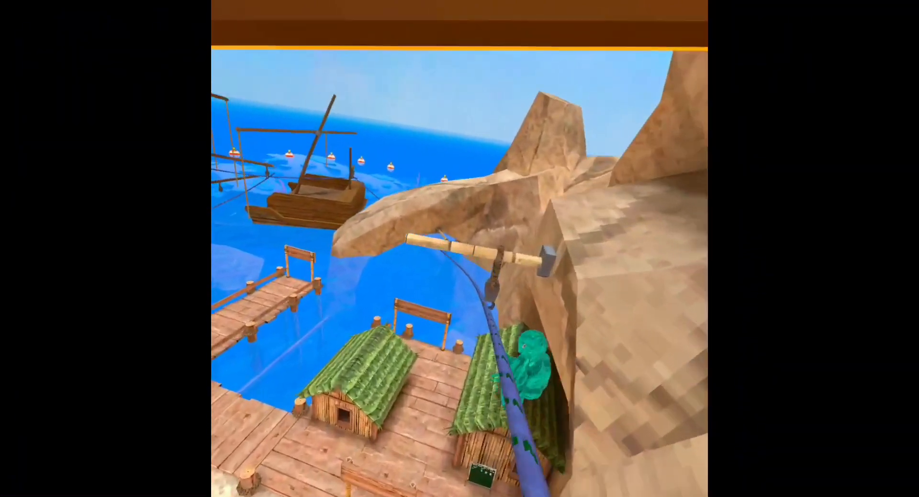
pyautogui.moveTo(459, 249)
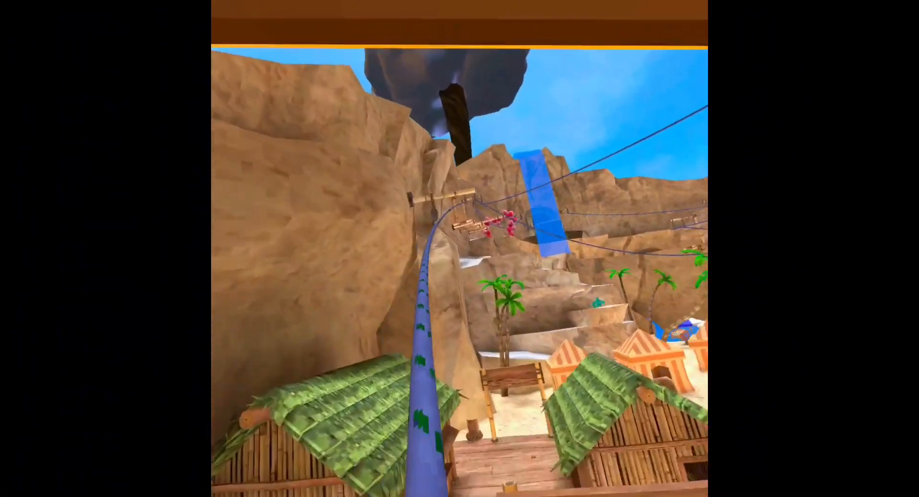
pyautogui.moveTo(459, 249)
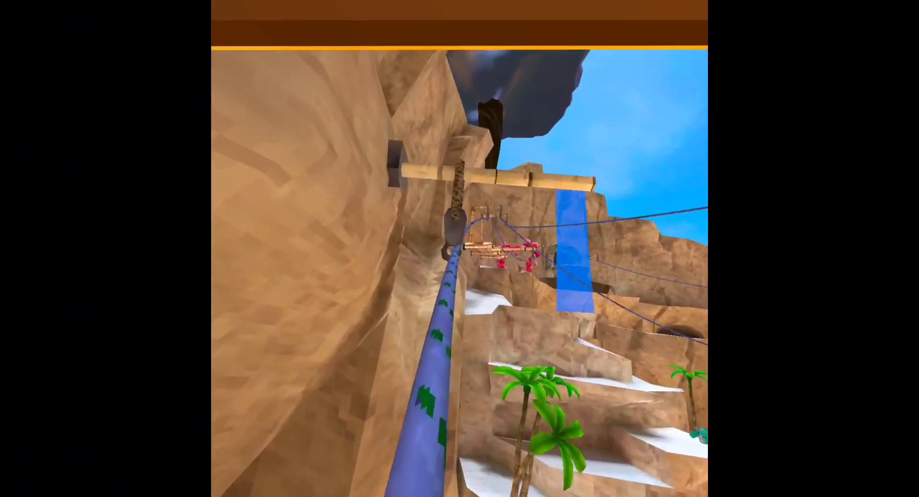